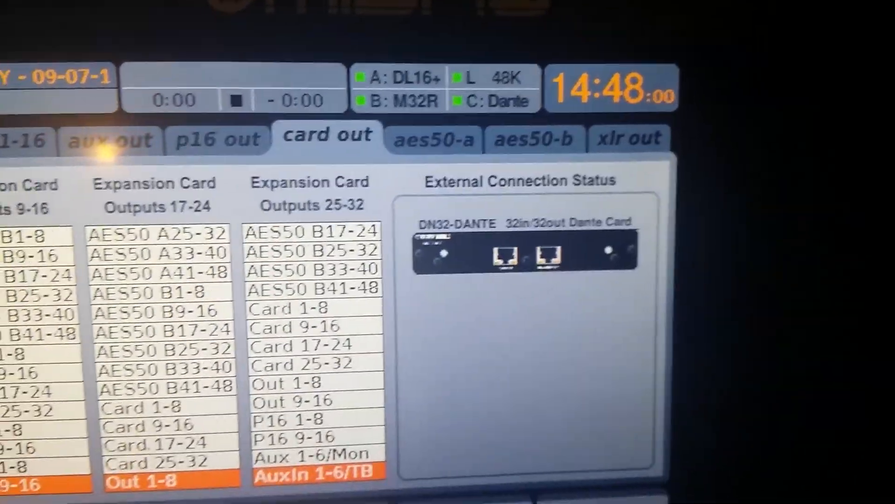
# Route card outputs 17-24 to Out 1-8 and 25-32 to AuxIn 1-6/TB
pyautogui.click(534, 140)
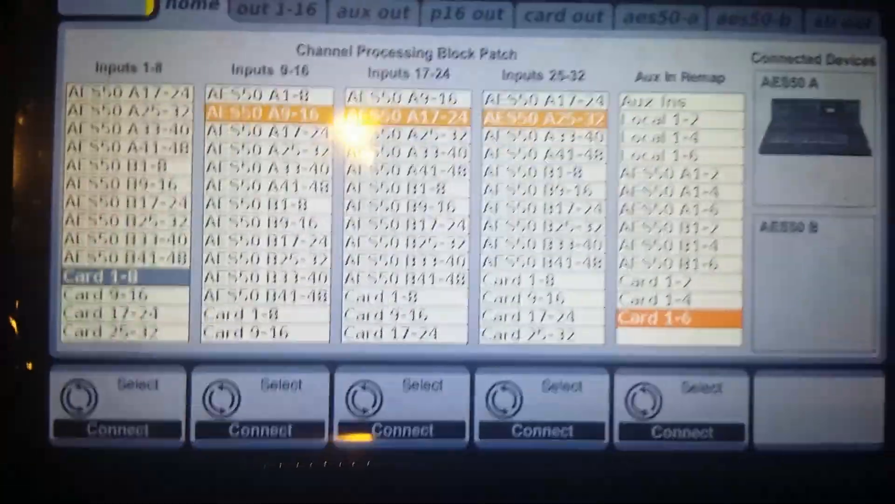
# Route AES50 A outputs 1-32 to Card 1-32 and outputs 33-48 to P16 1-16
pyautogui.click(556, 117)
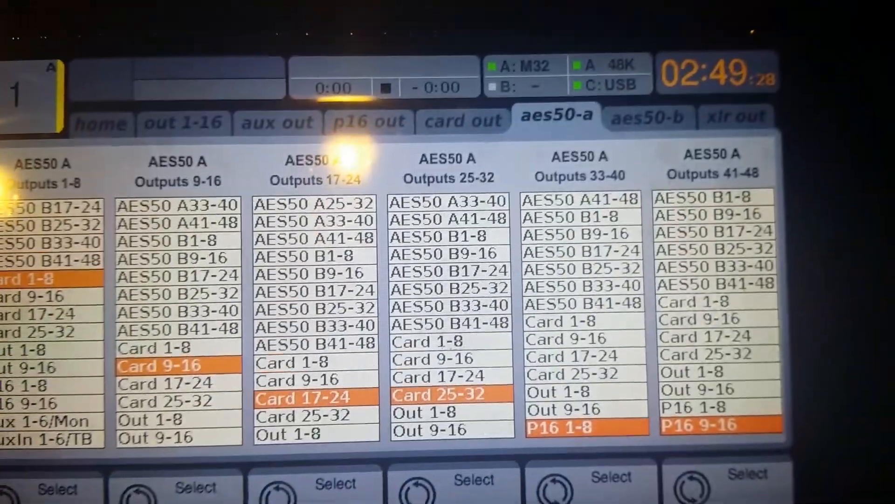